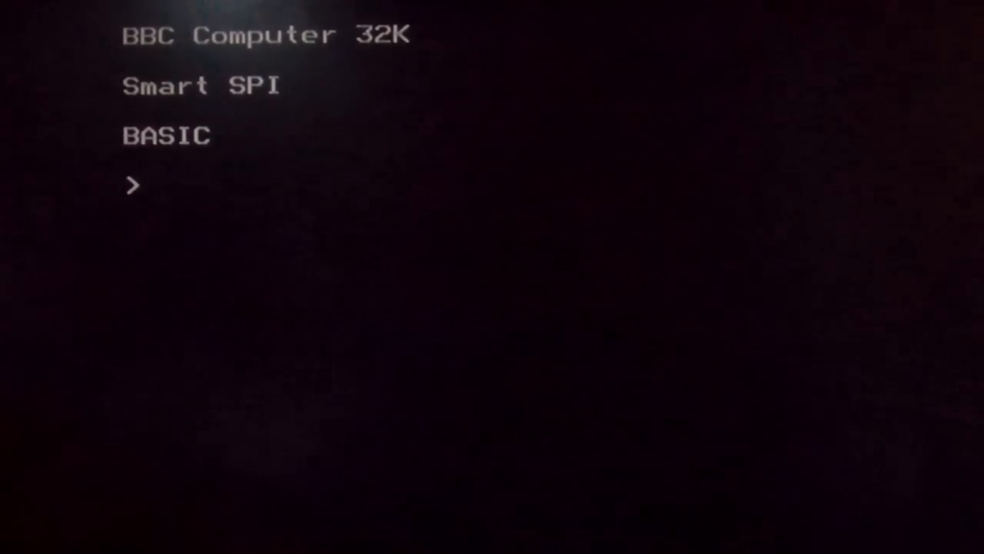
pyautogui.write('*CAT')
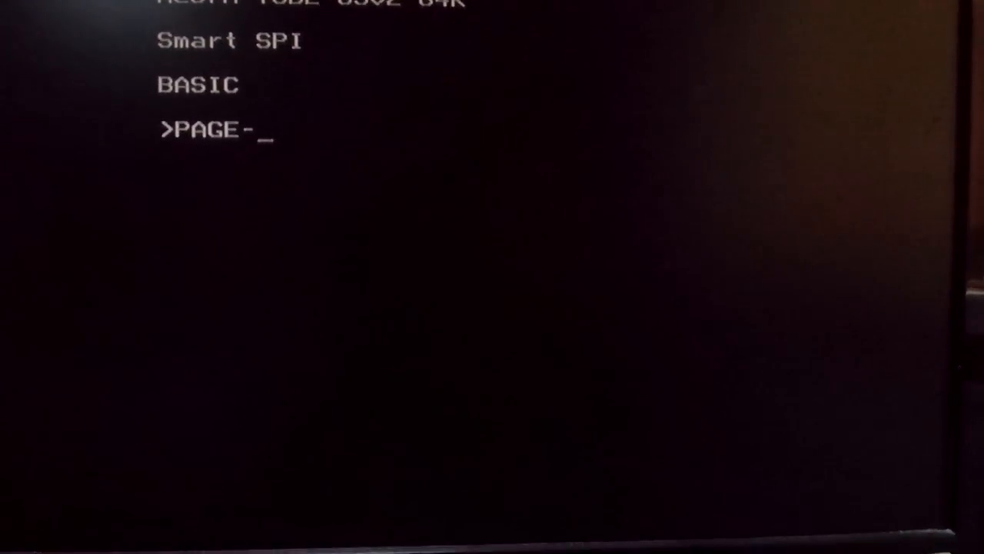
pyautogui.write('=&1000')
pyautogui.write('O.')
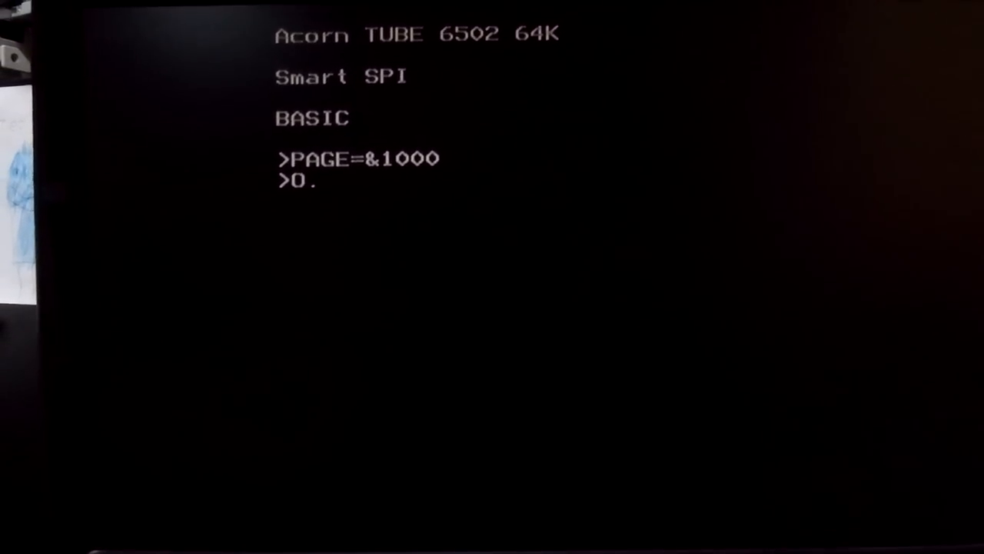
pyautogui.write('RN')
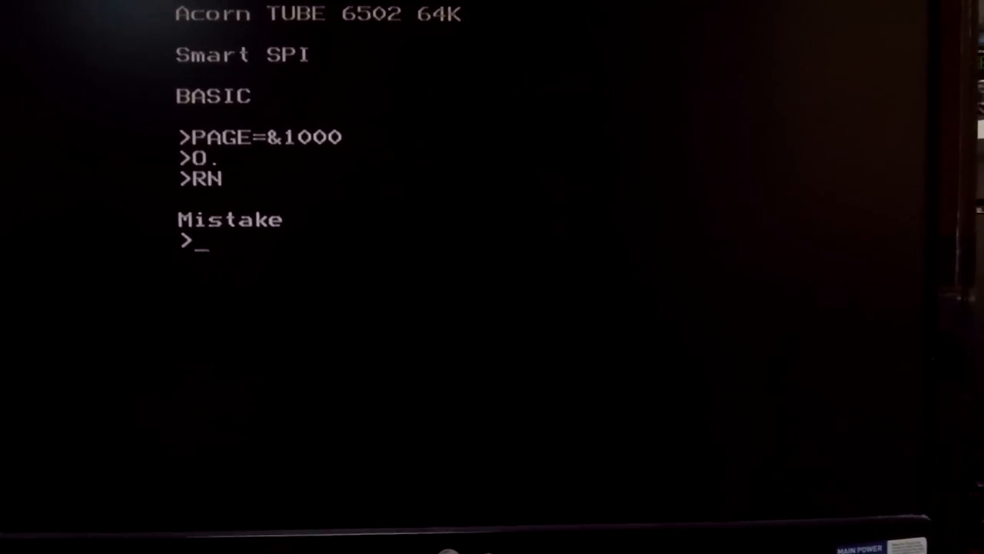